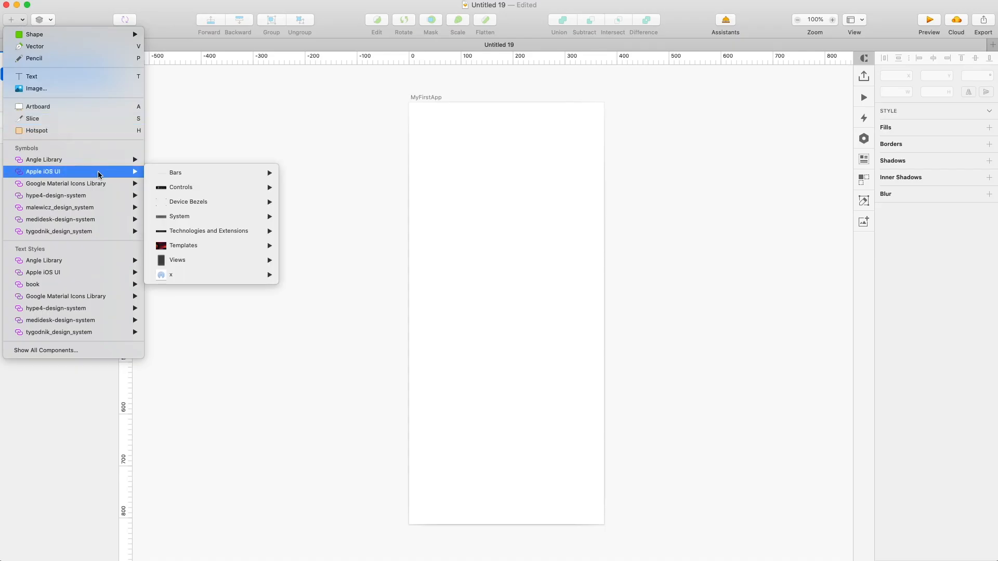
pyautogui.moveTo(181, 188)
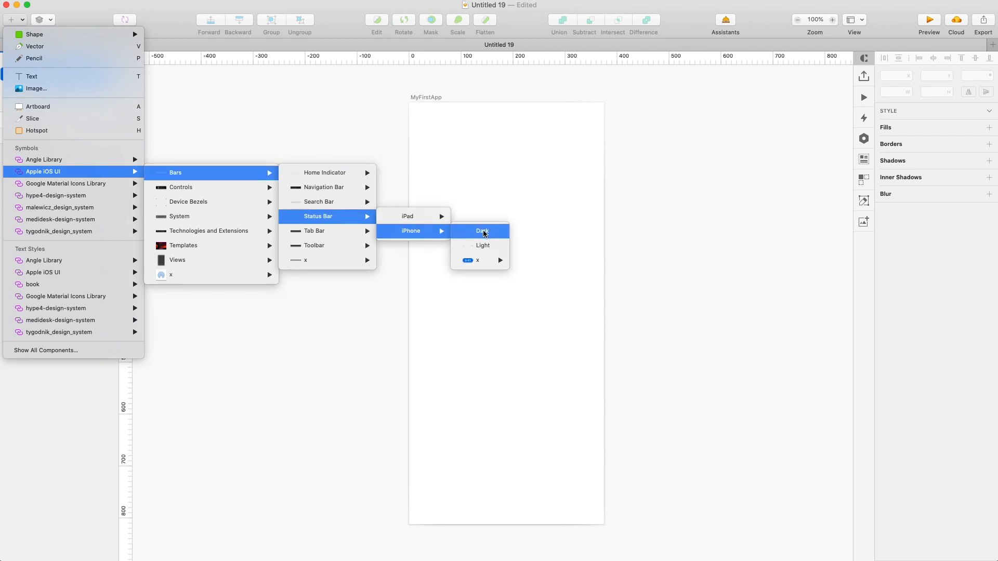
# Place the Apple iOS UI light iPhone Status Bar symbol along the top of the artboard.
pyautogui.click(482, 230)
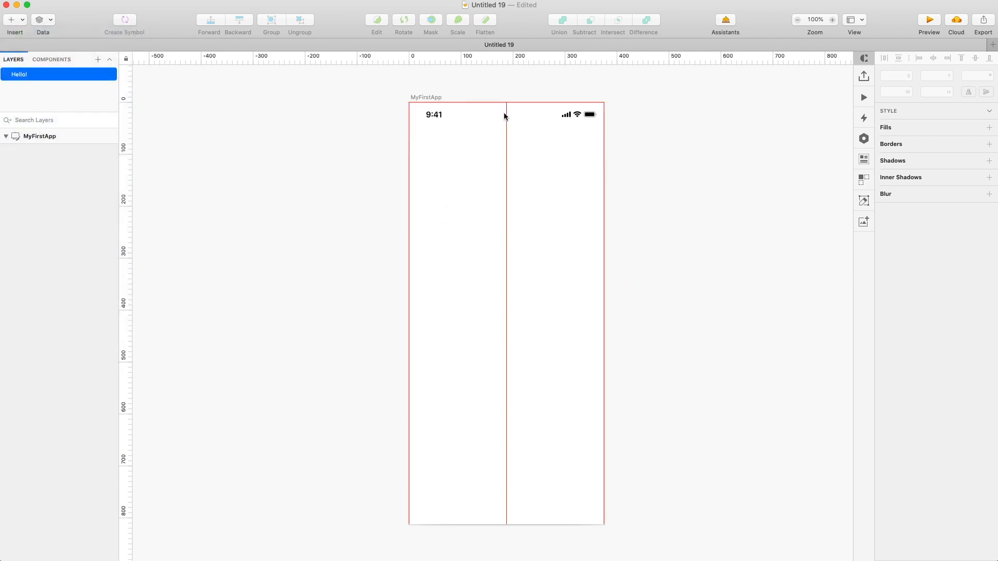
pyautogui.click(458, 114)
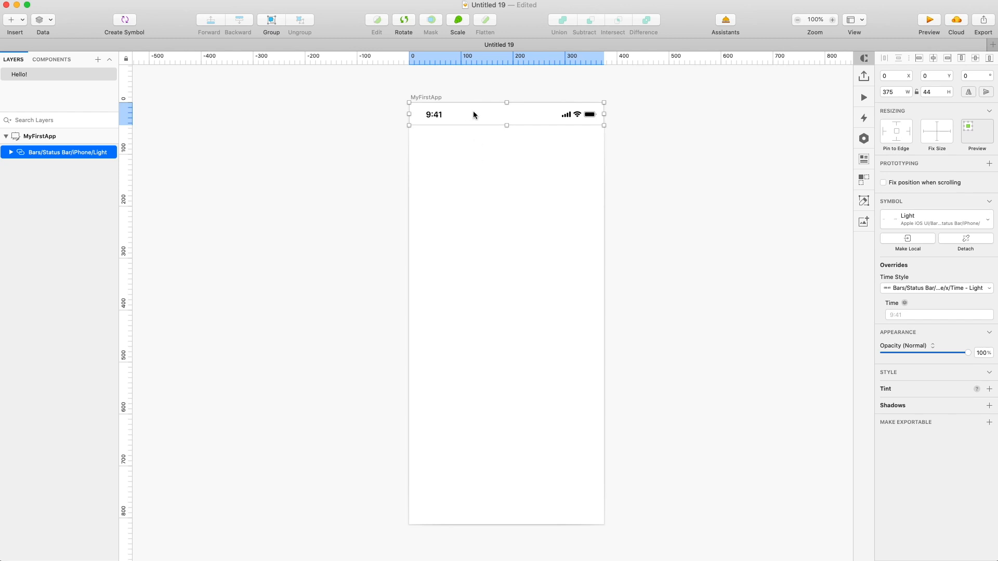